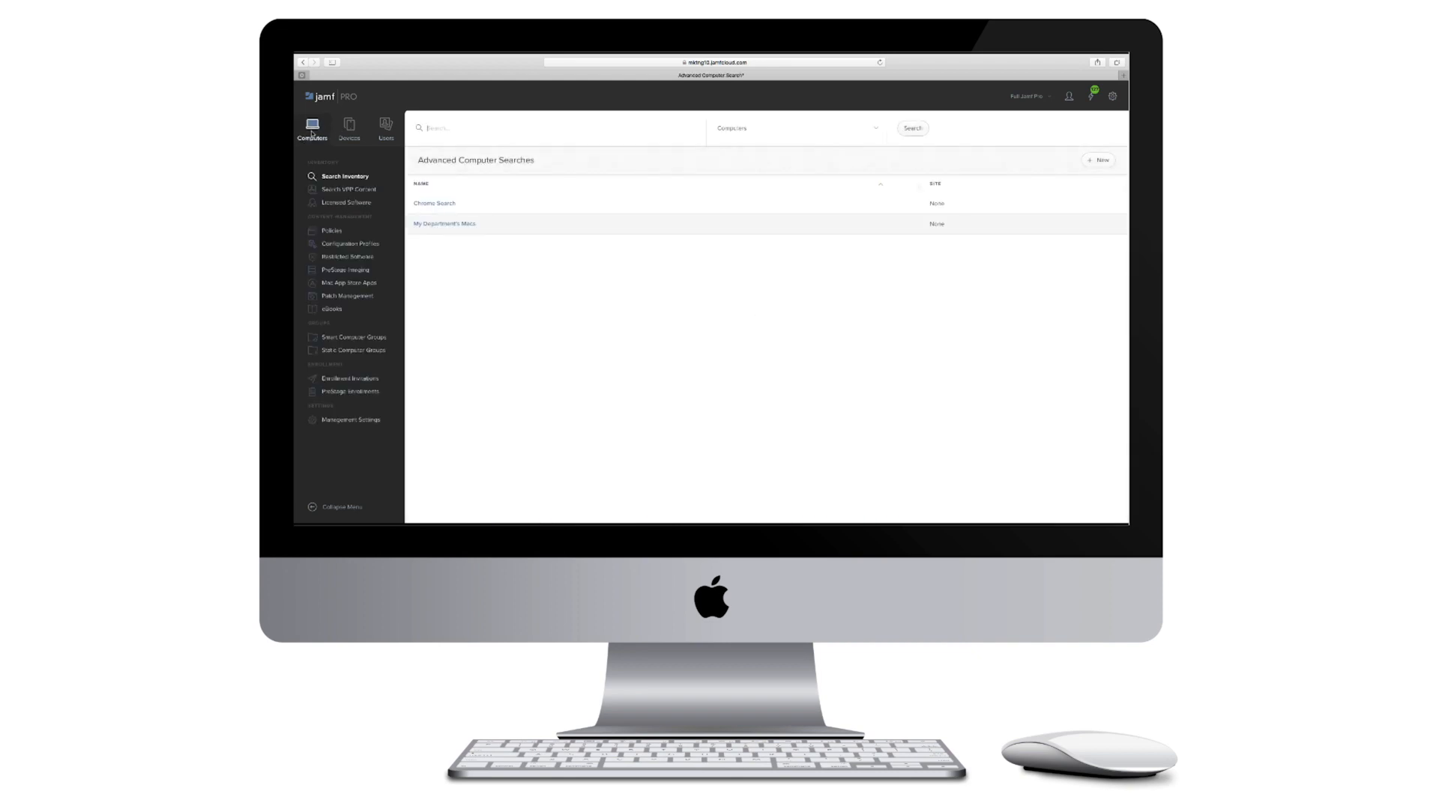
{"action": "mouse_move", "coordinate": [329, 296]}
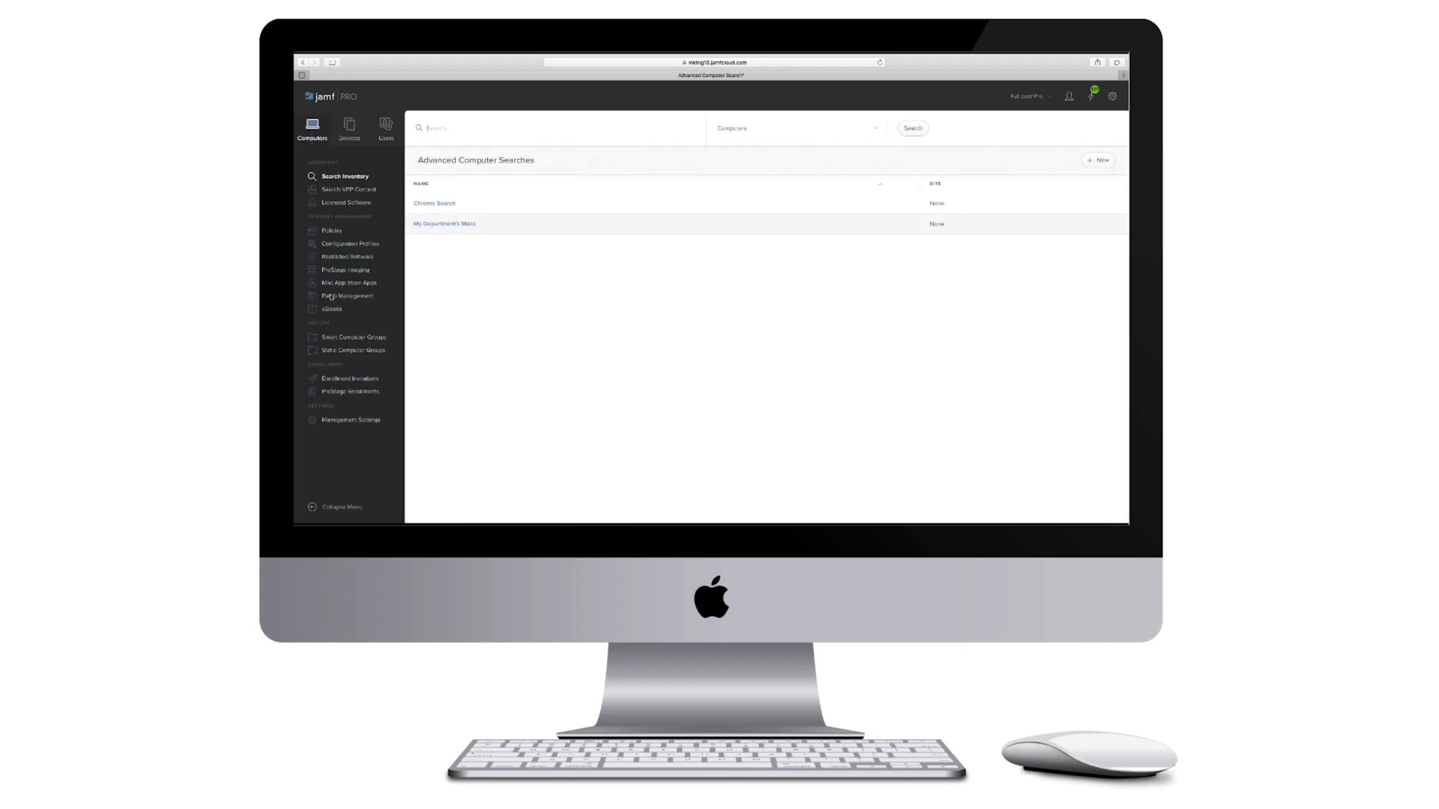
- Begin a new Mac App Store app and search the United States store for 'Microsoft'
{"action": "left_click", "coordinate": [345, 283]}
{"action": "type", "text": "Mic"}
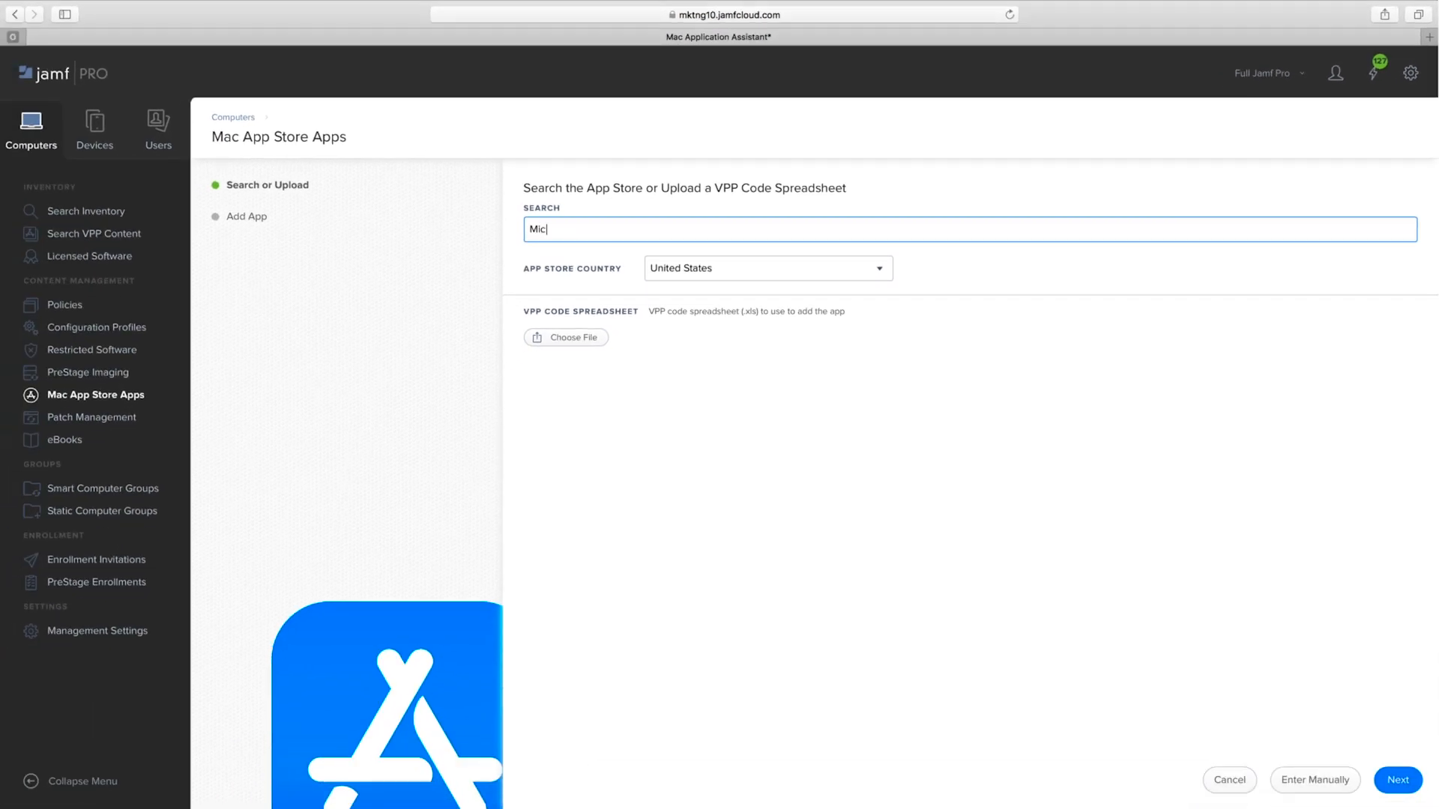
- Add Microsoft Excel from the search results and choose its Distribution Method
{"action": "left_click", "coordinate": [1397, 779]}
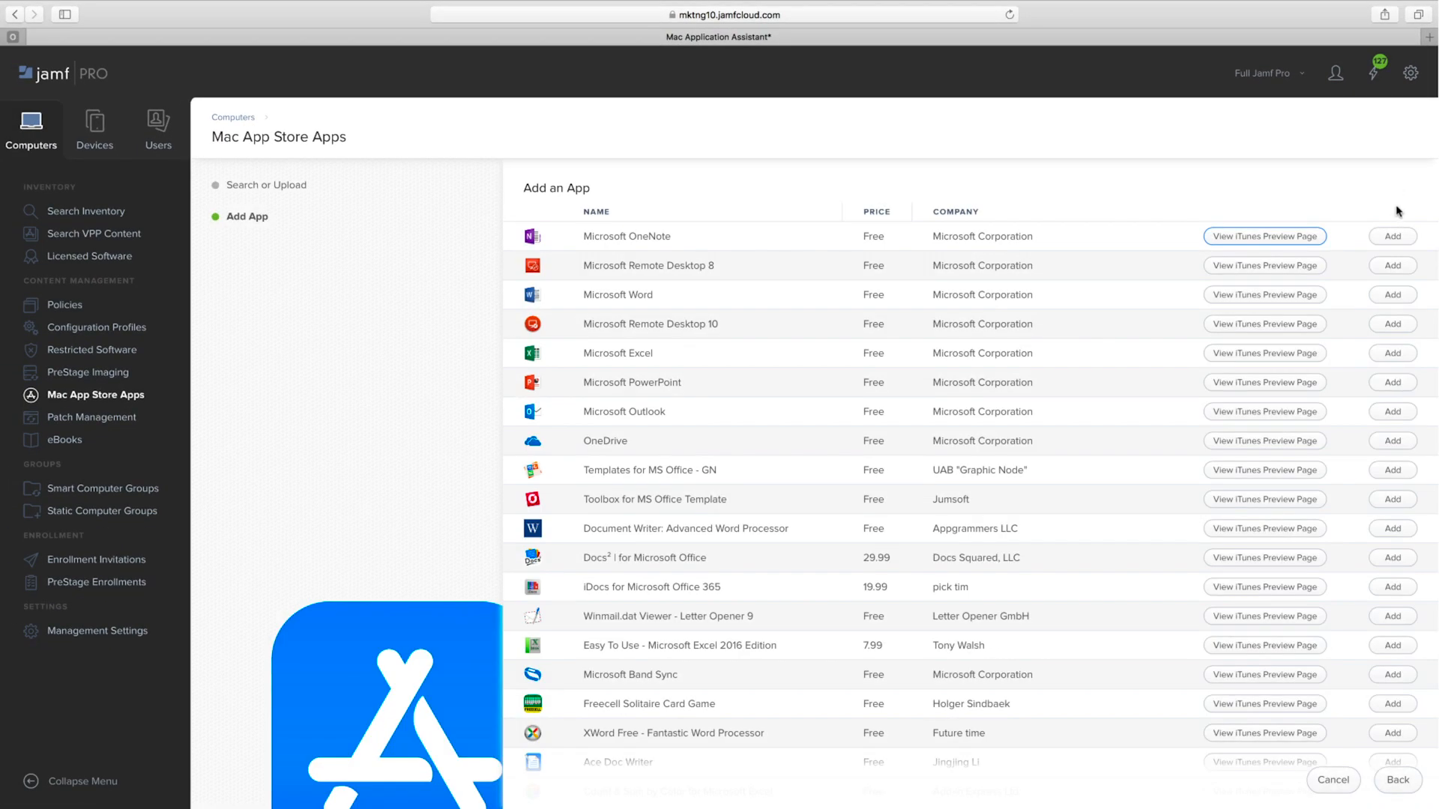
{"action": "left_click", "coordinate": [1391, 353]}
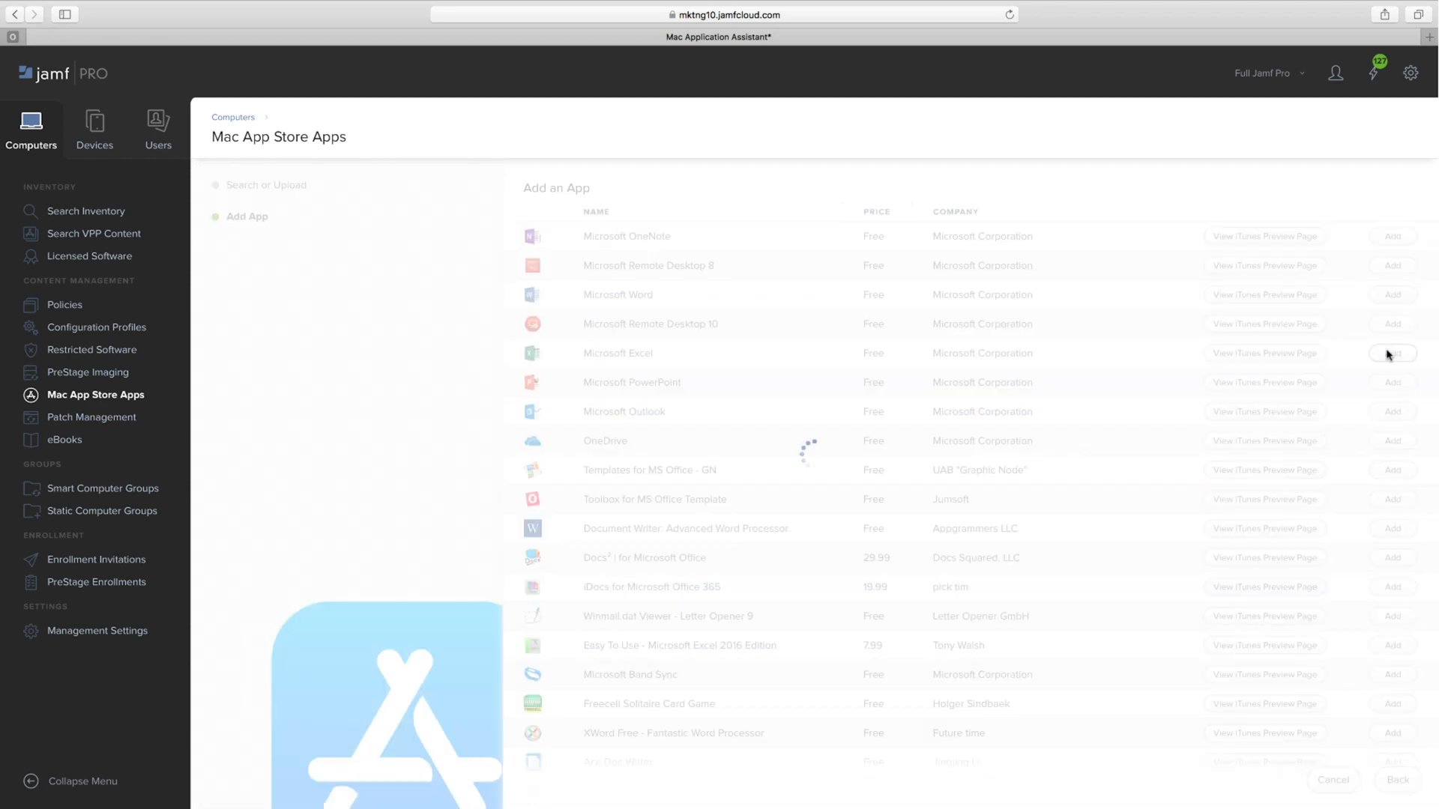
{"action": "left_click", "coordinate": [1392, 353]}
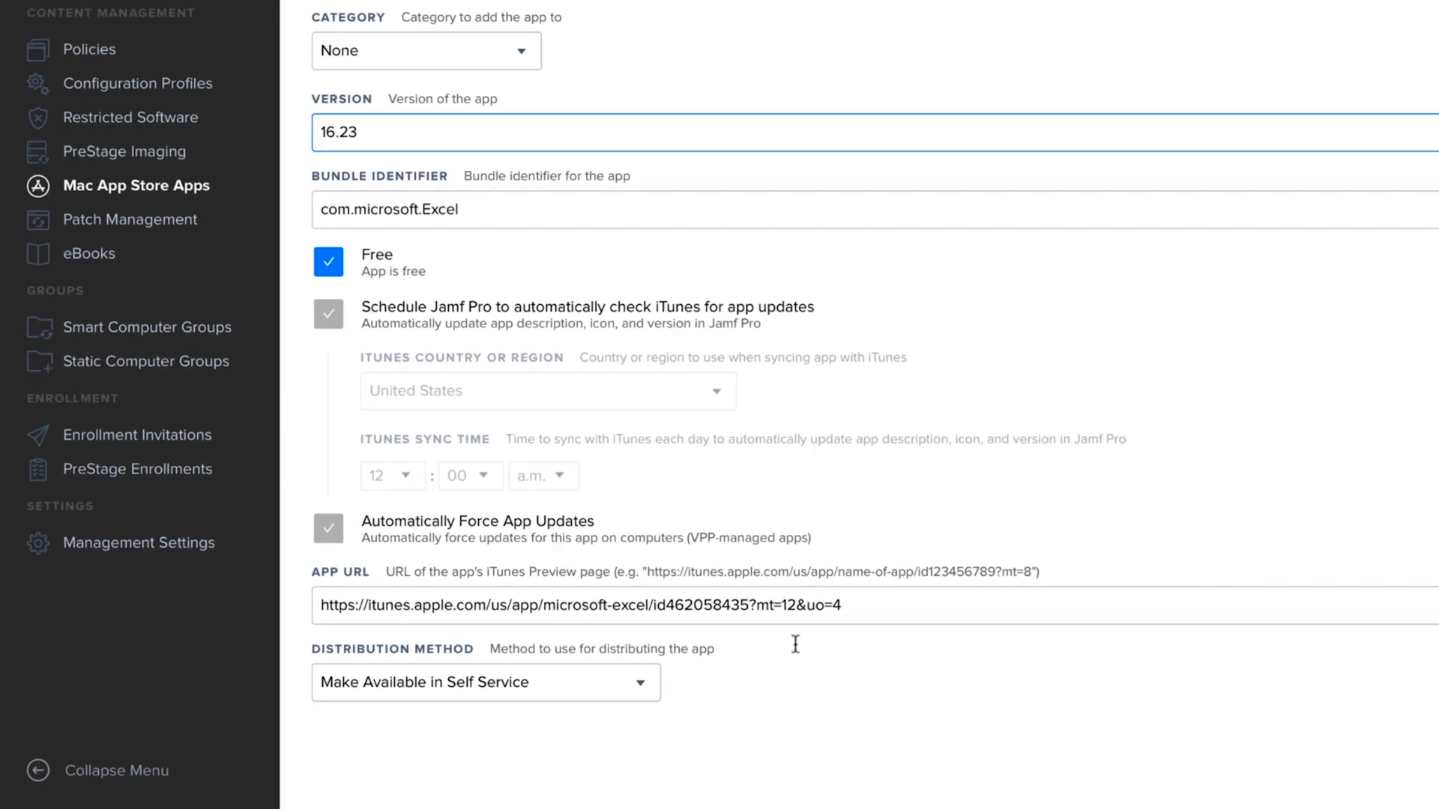
{"action": "left_click", "coordinate": [484, 682]}
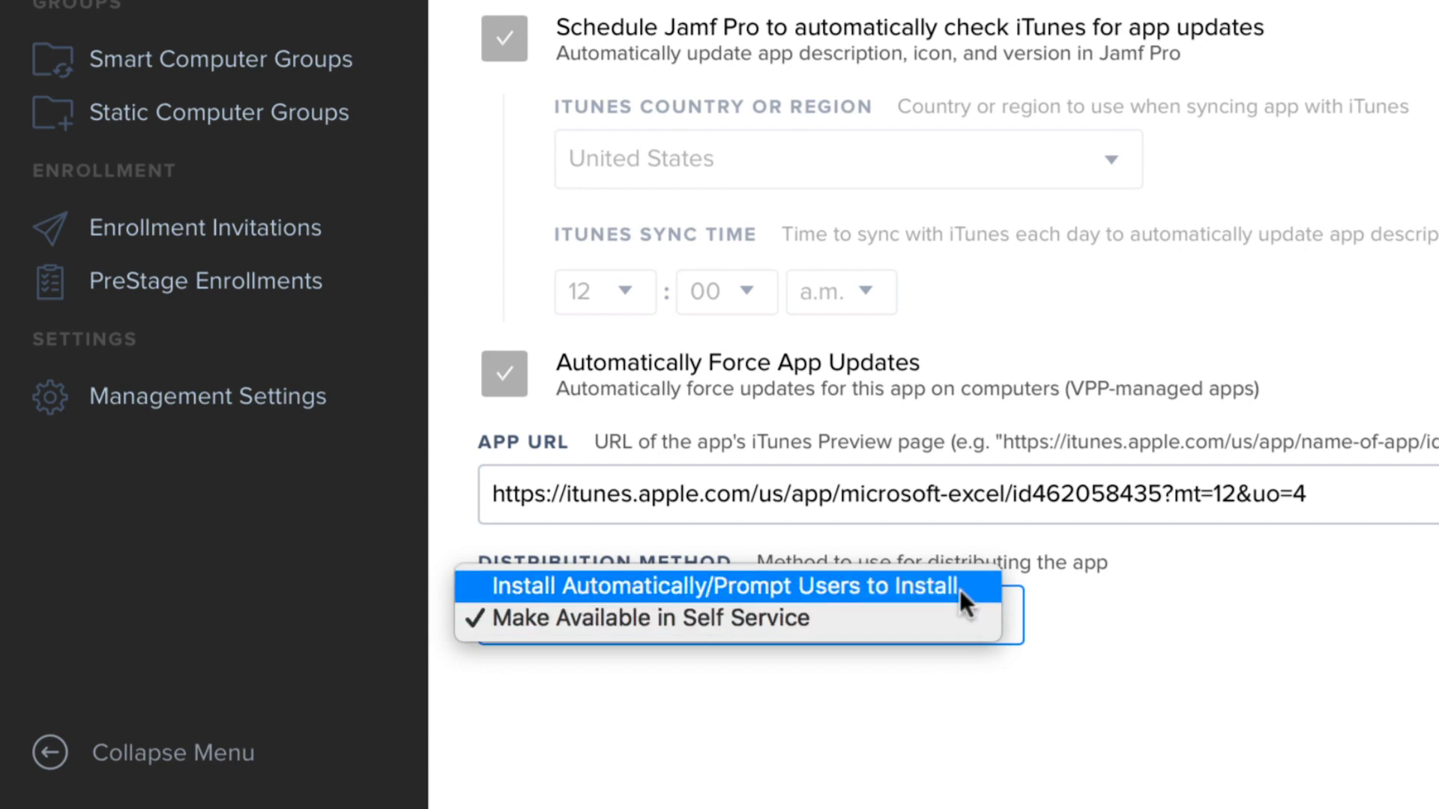
{"action": "left_click", "coordinate": [724, 586]}
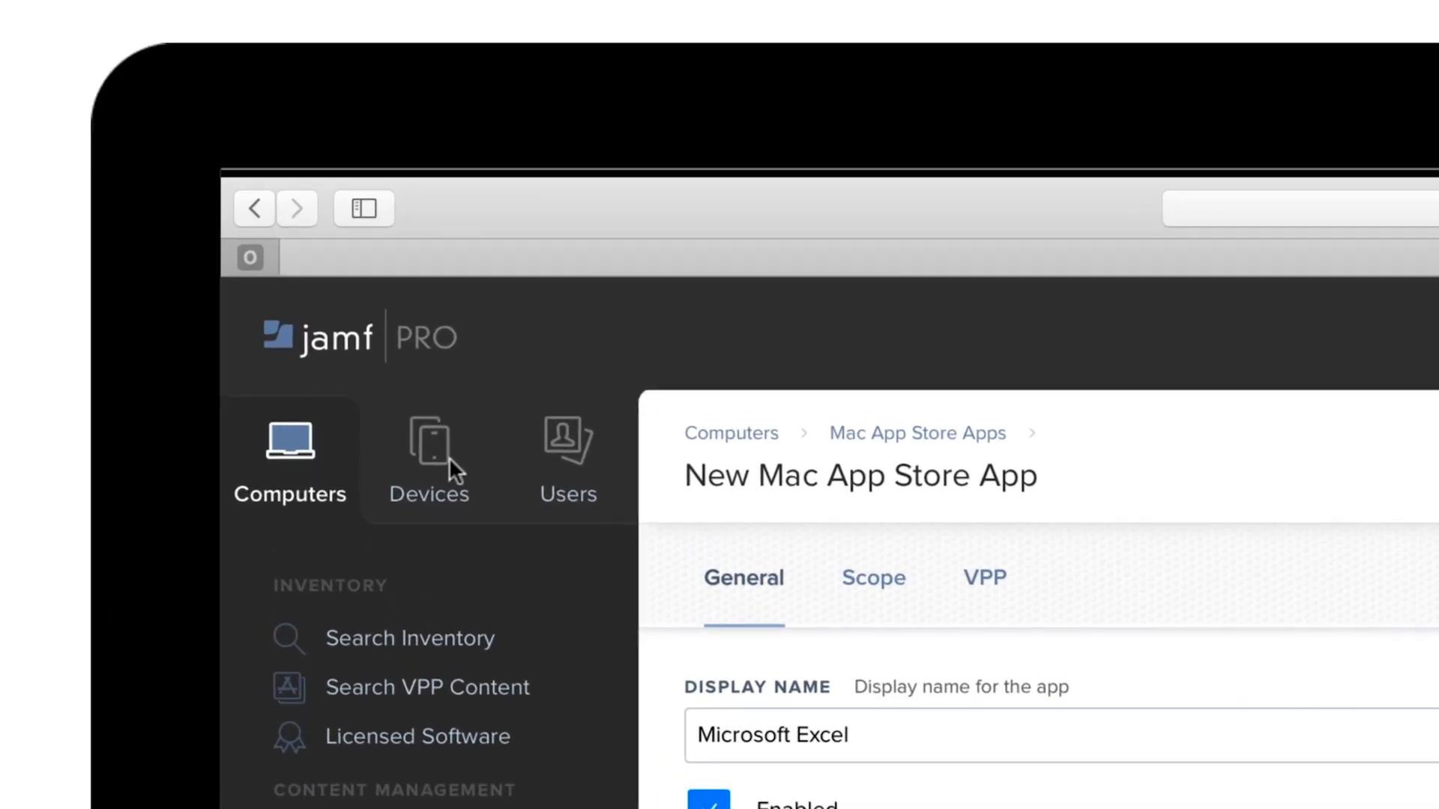
- Under Mobile Device Apps, add Carousel Player from the Apple TV App Store results
{"action": "left_click", "coordinate": [429, 459]}
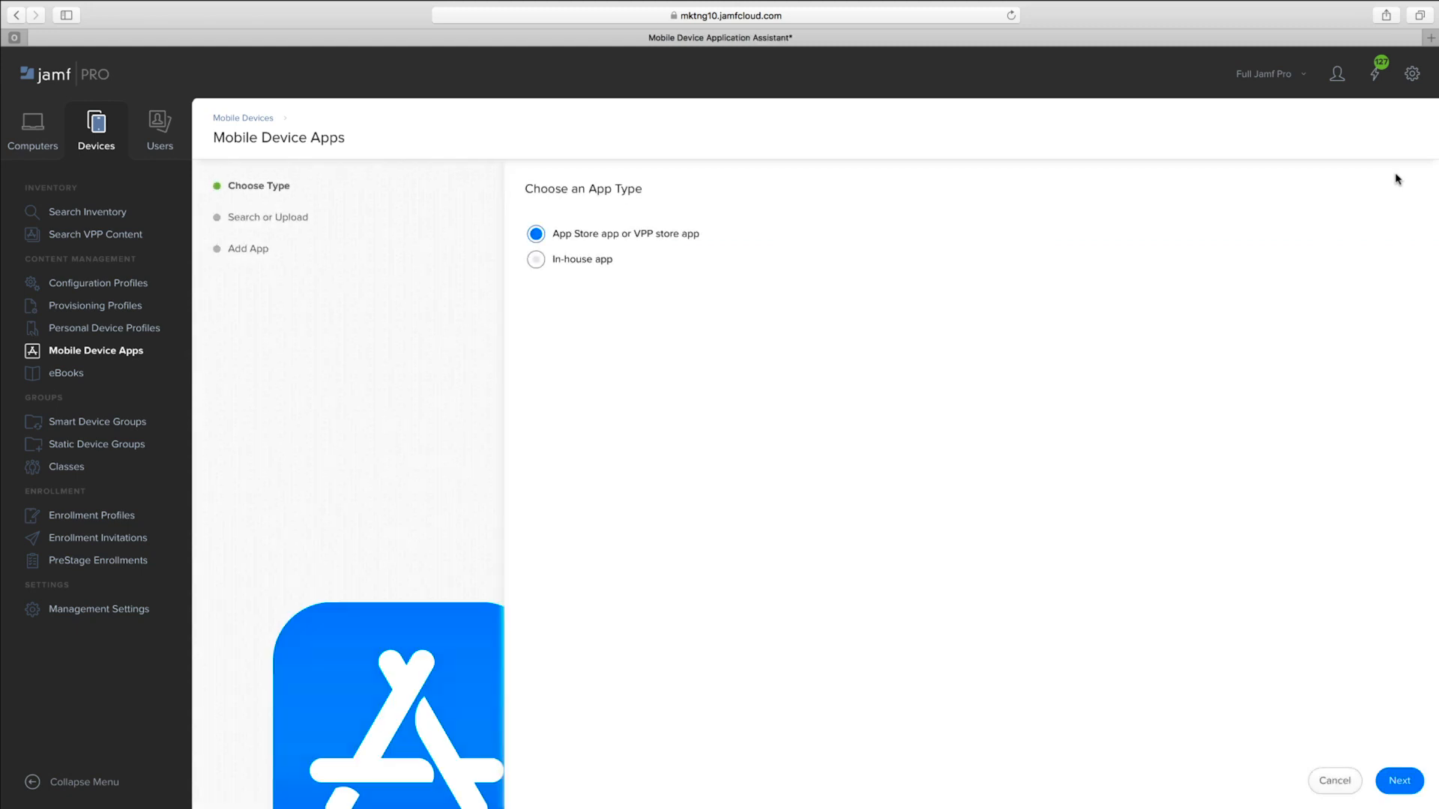
{"action": "left_click", "coordinate": [1398, 781]}
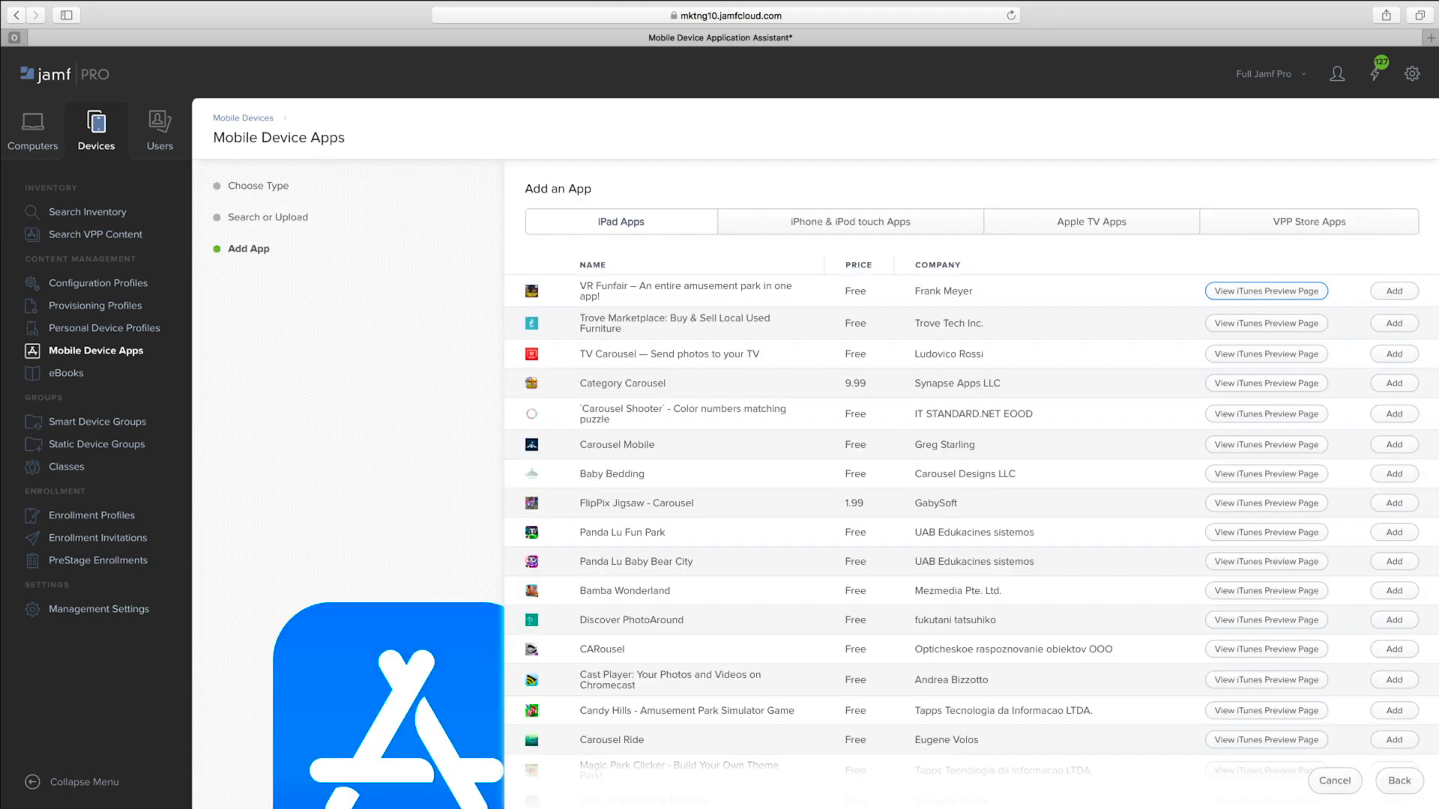
{"action": "left_click", "coordinate": [1091, 222]}
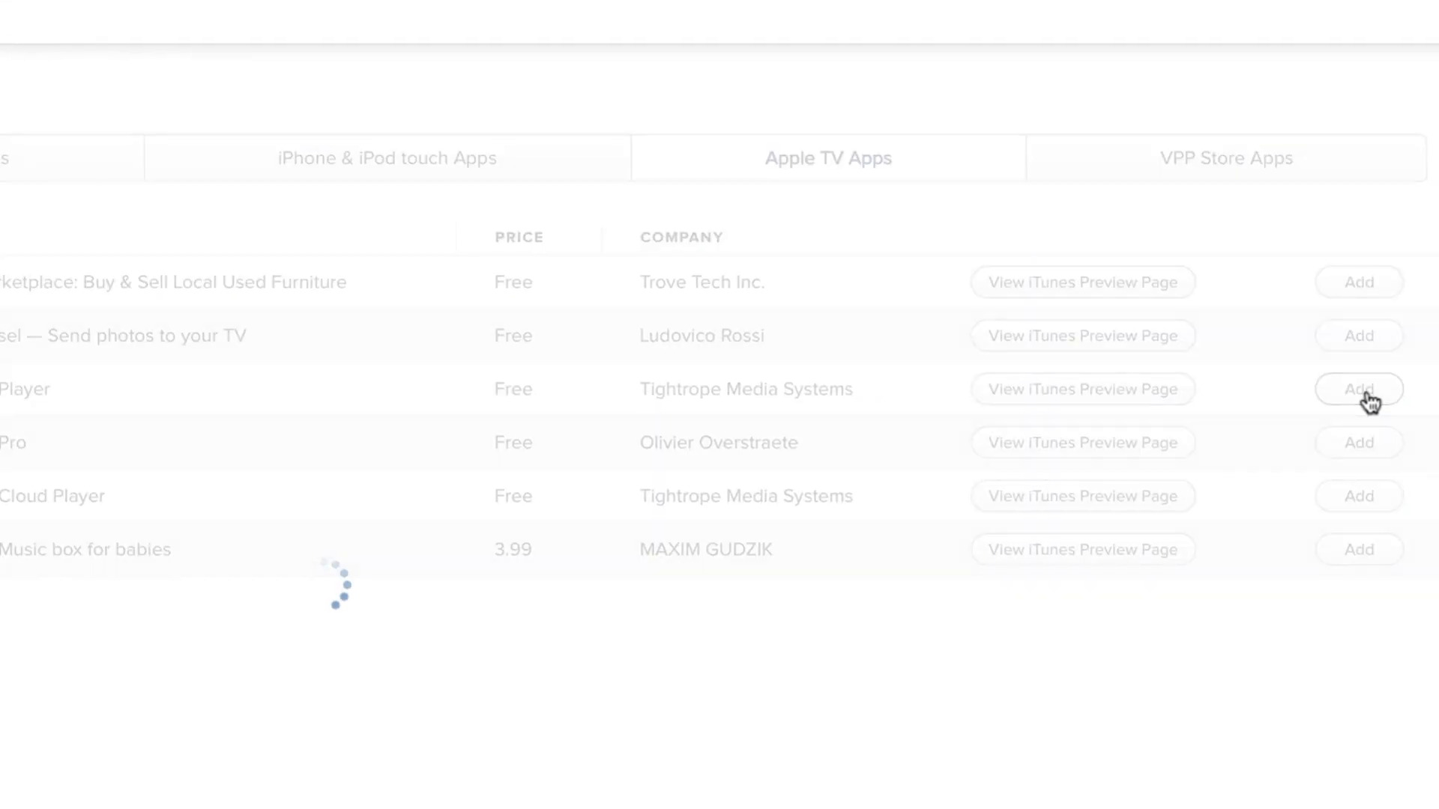
{"action": "left_click", "coordinate": [1357, 389]}
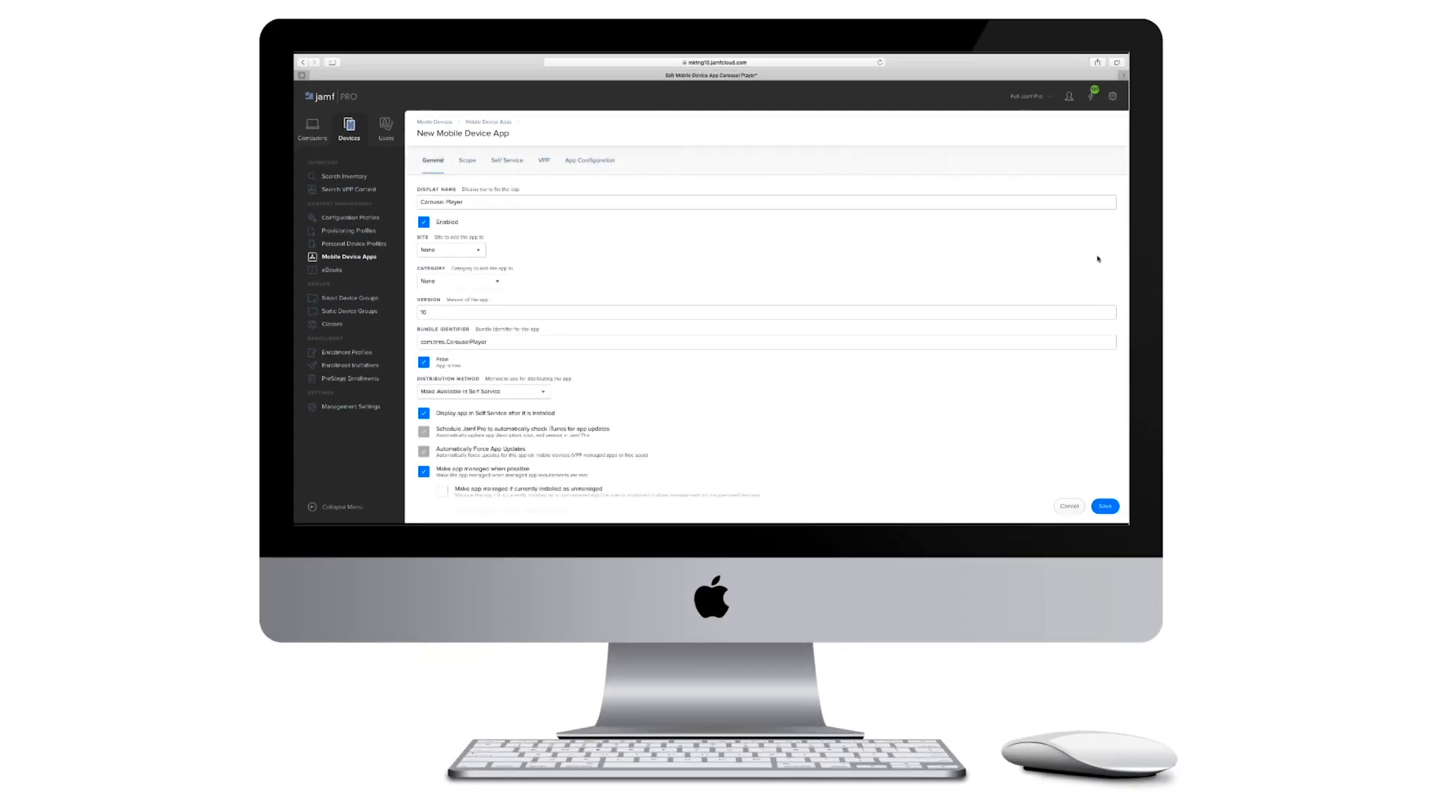
- From the dashboard, show the patch policies with target version 60.0.3112.101 and their status counts
{"action": "left_click", "coordinate": [332, 95]}
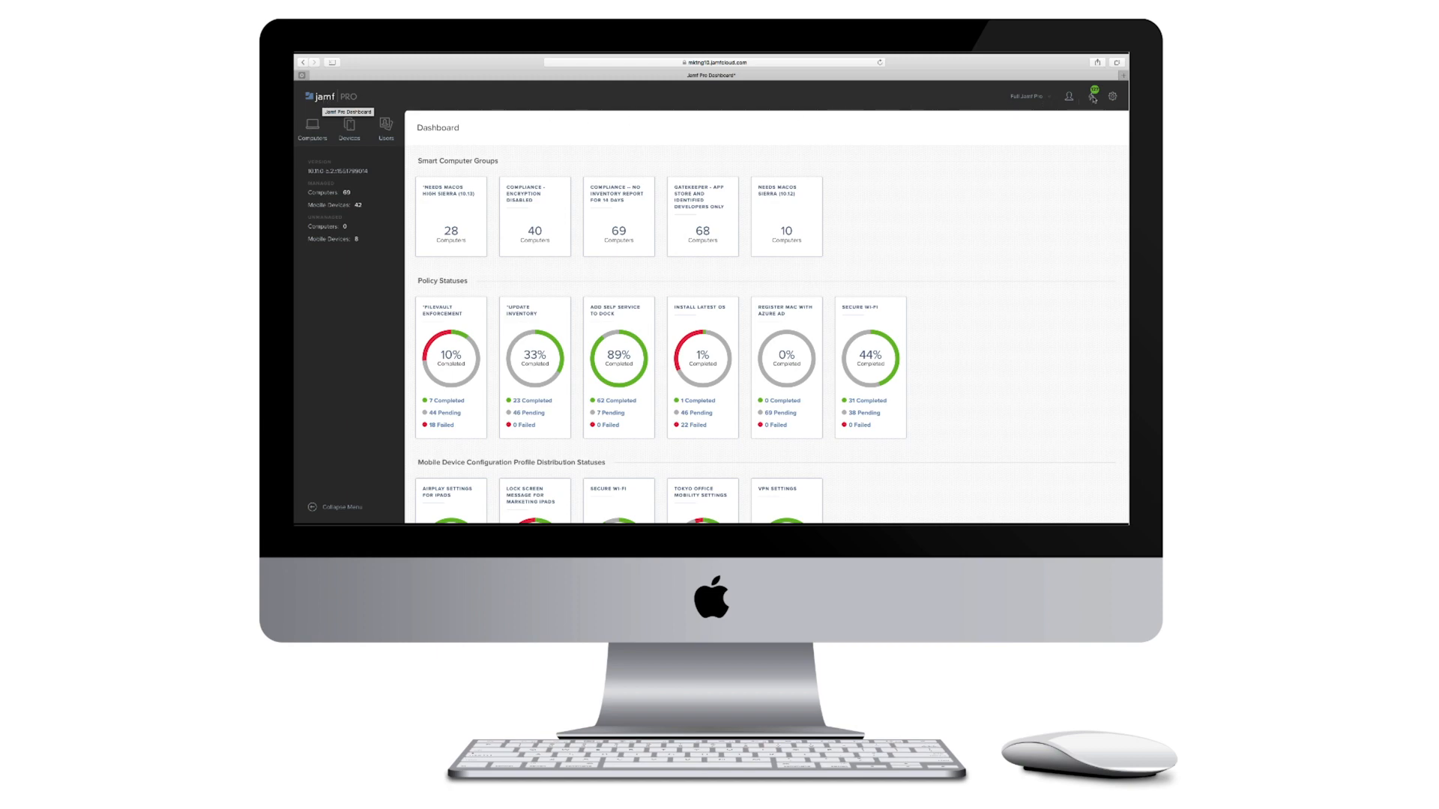
{"action": "left_click", "coordinate": [1093, 96]}
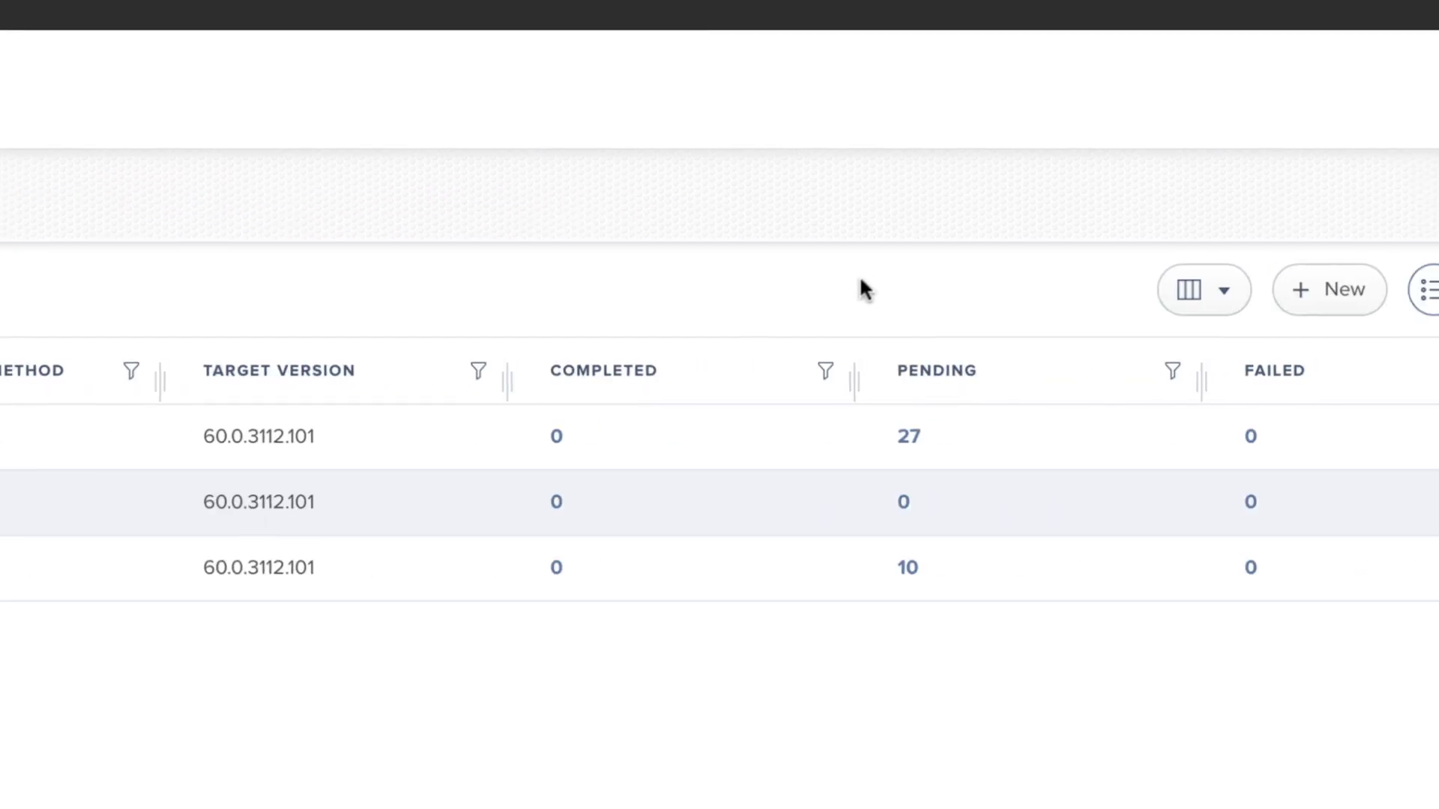
- Create a Google Chrome patch policy for 62.0.3202.62, named and made available in Self Service
{"action": "left_click", "coordinate": [1329, 289]}
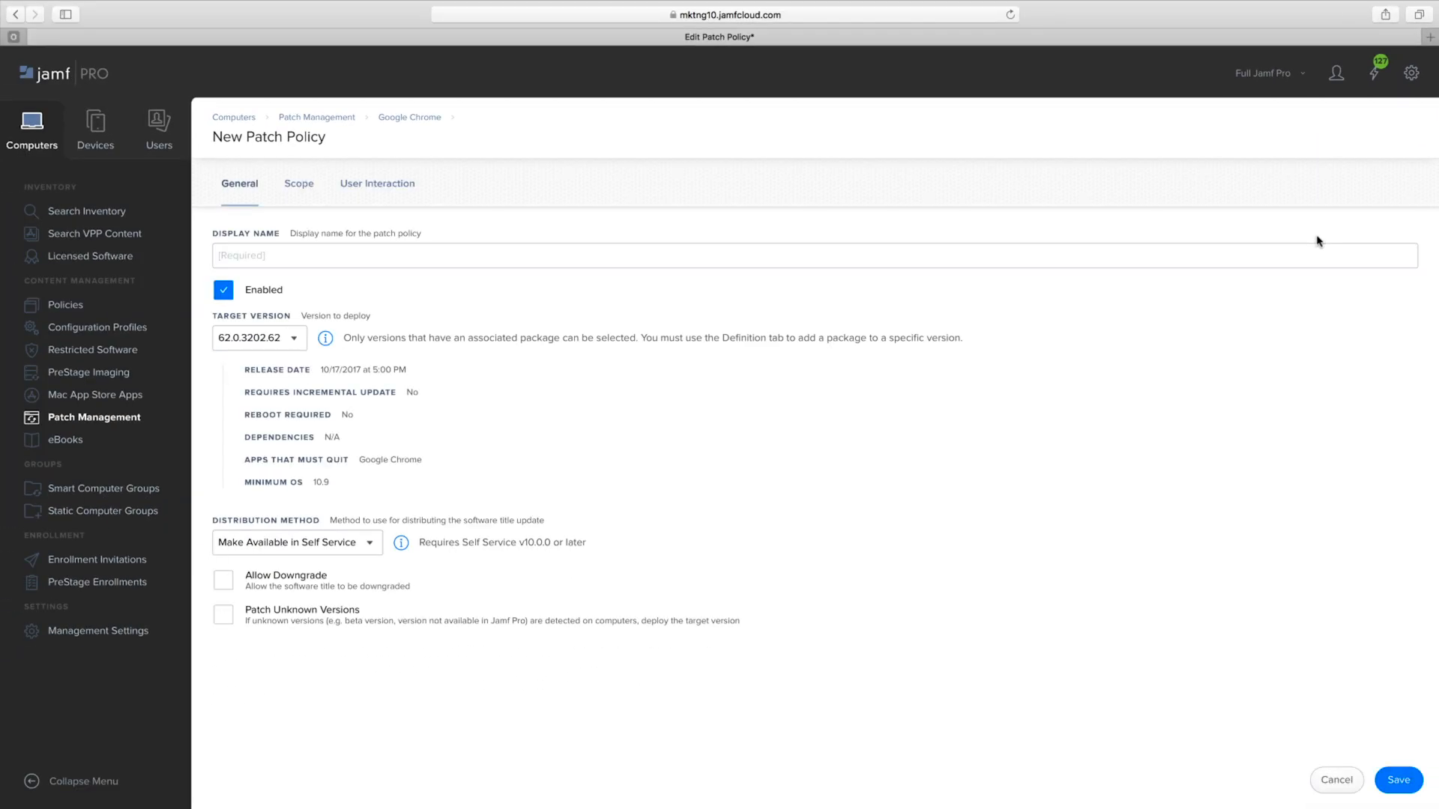
{"action": "left_click", "coordinate": [299, 182]}
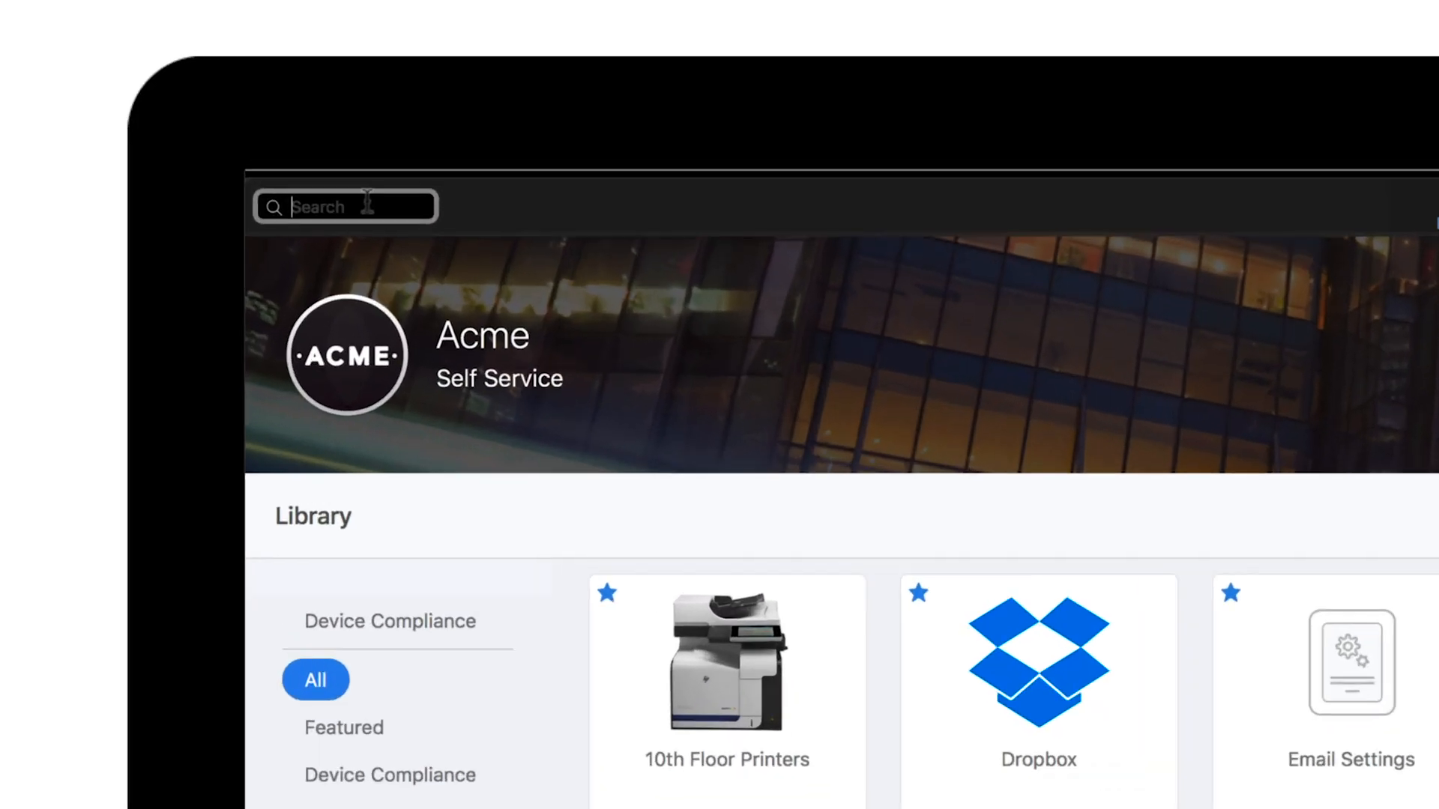
- Search Self Service for 'google' and show the Chrome update notice under Updates
{"action": "type", "text": "google"}
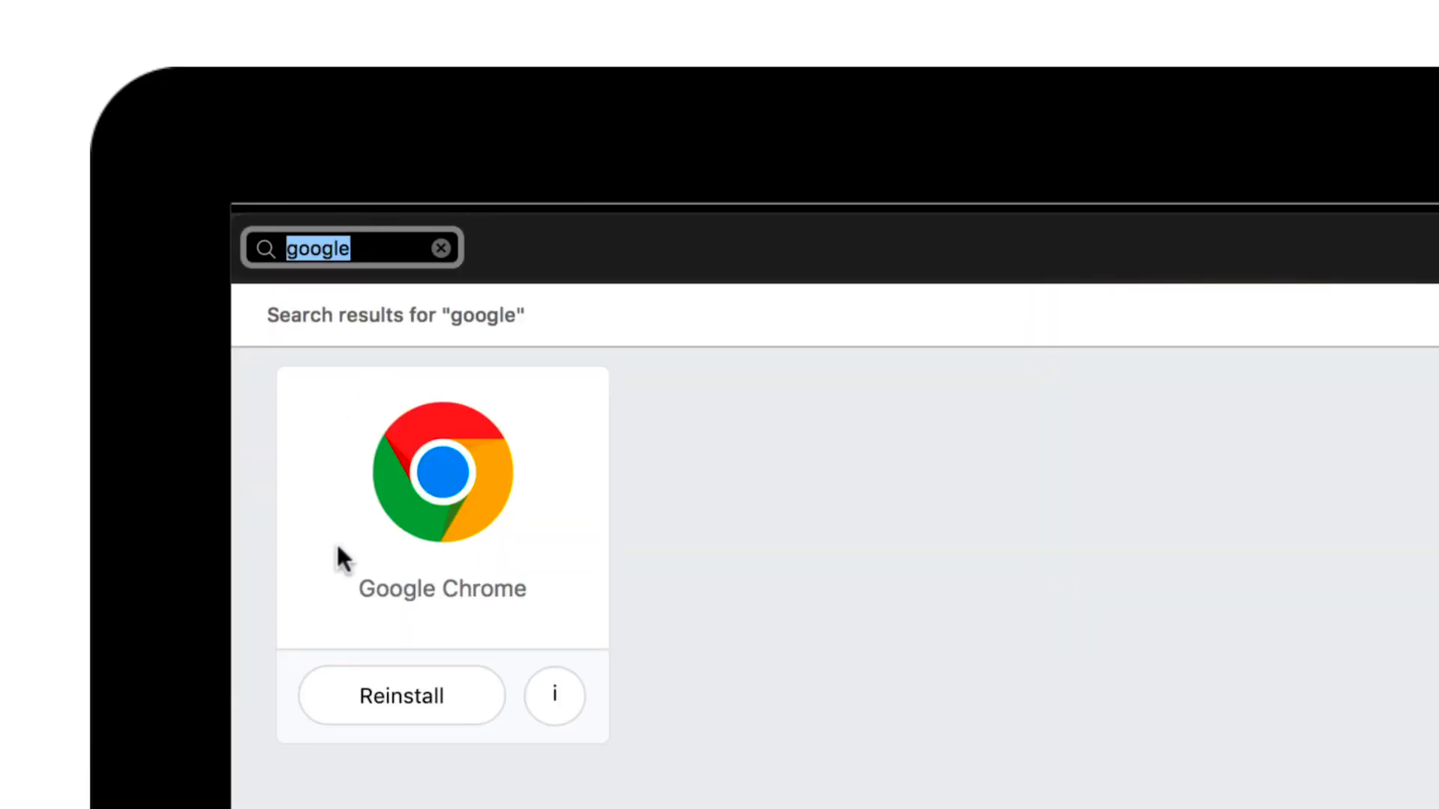
{"action": "mouse_move", "coordinate": [1187, 549]}
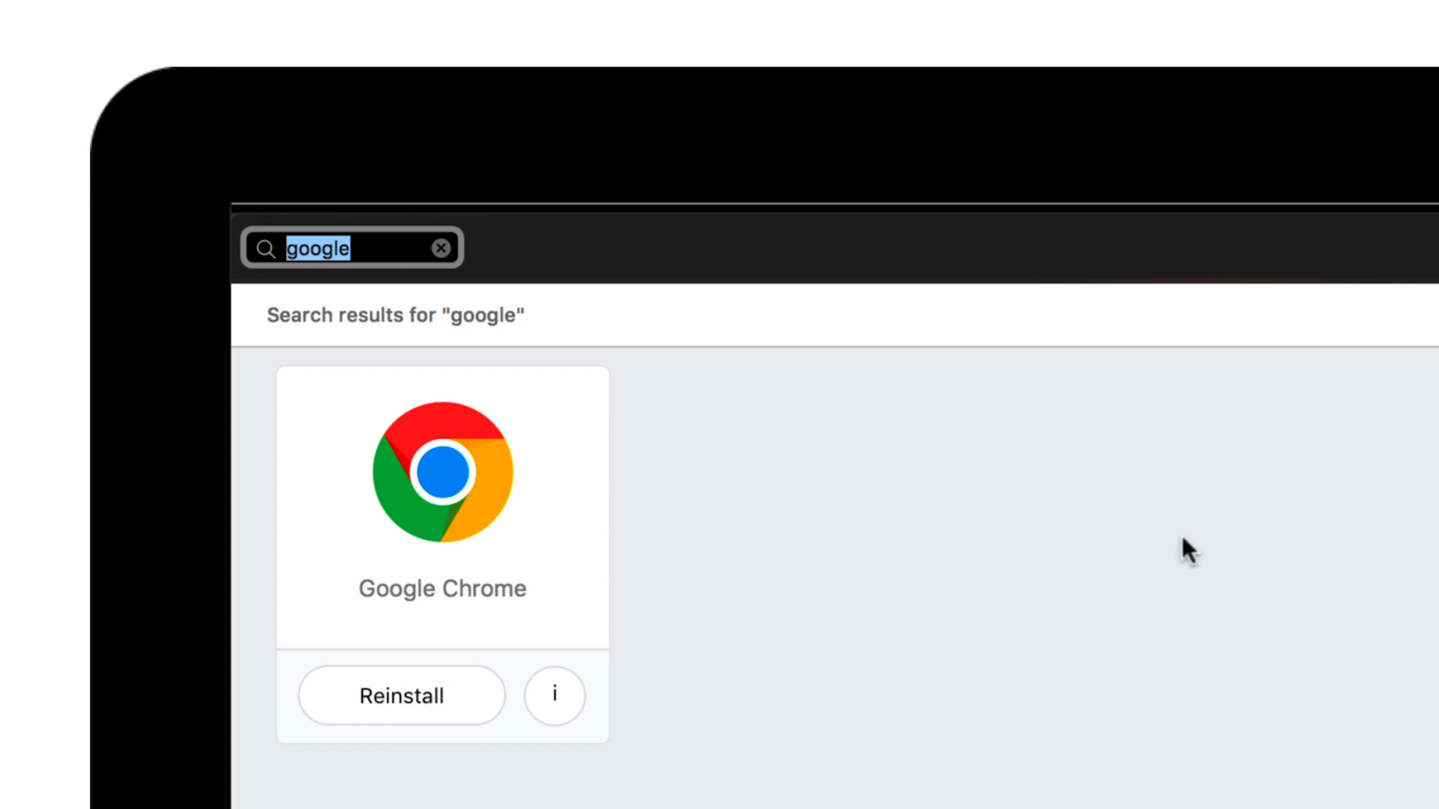
{"action": "left_click", "coordinate": [768, 109]}
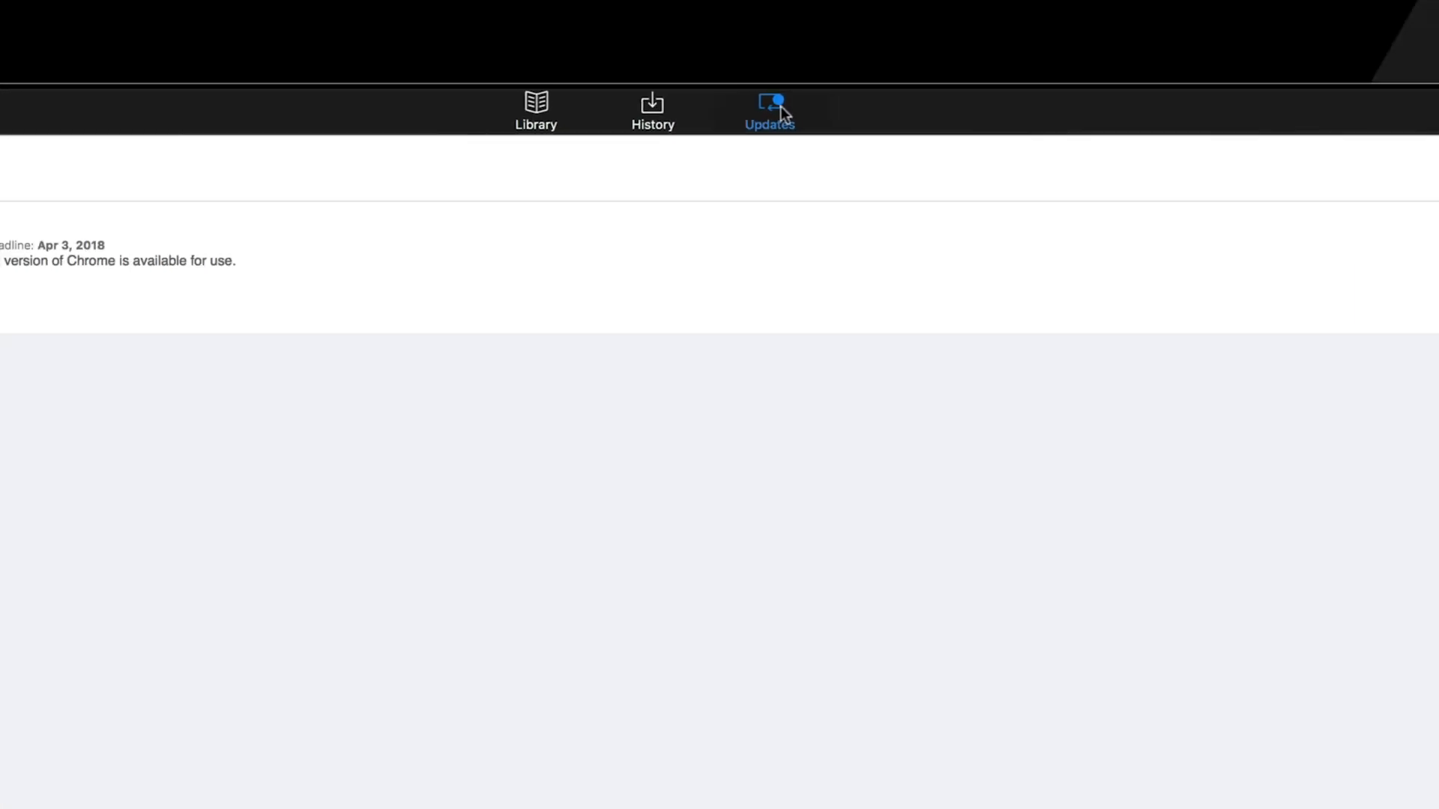